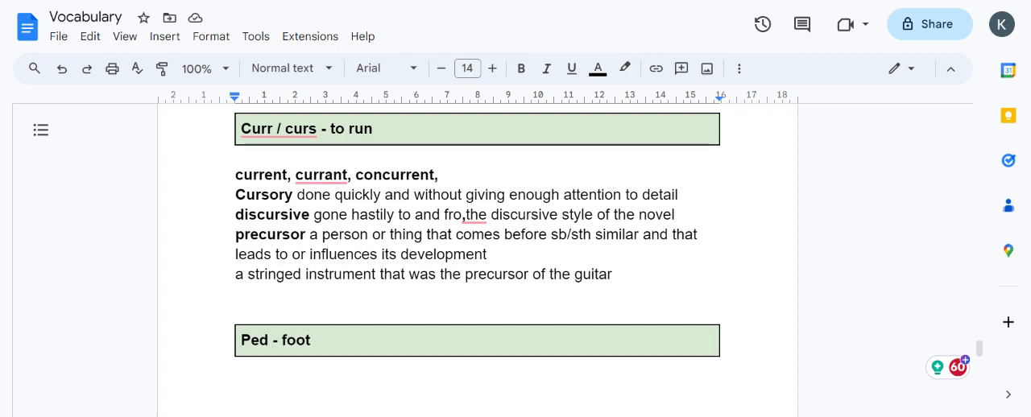
- Select the word "currant" in the first line under the Curr / curs heading
left_click(277, 129)
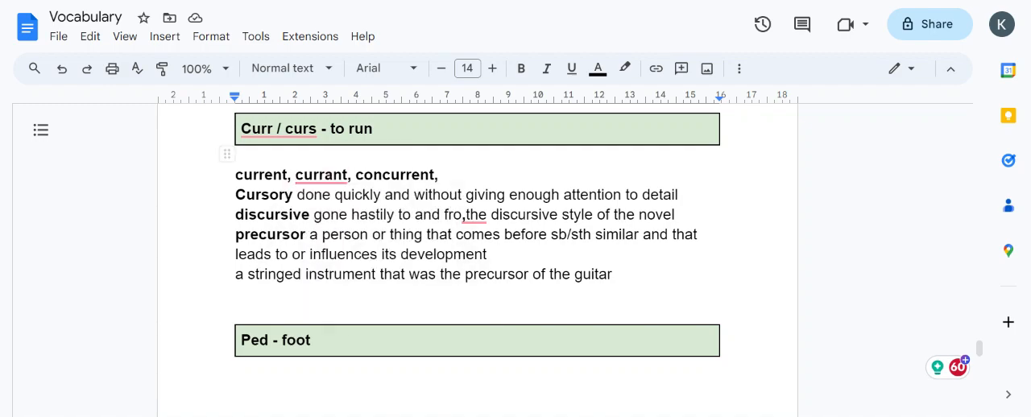
double_click(261, 174)
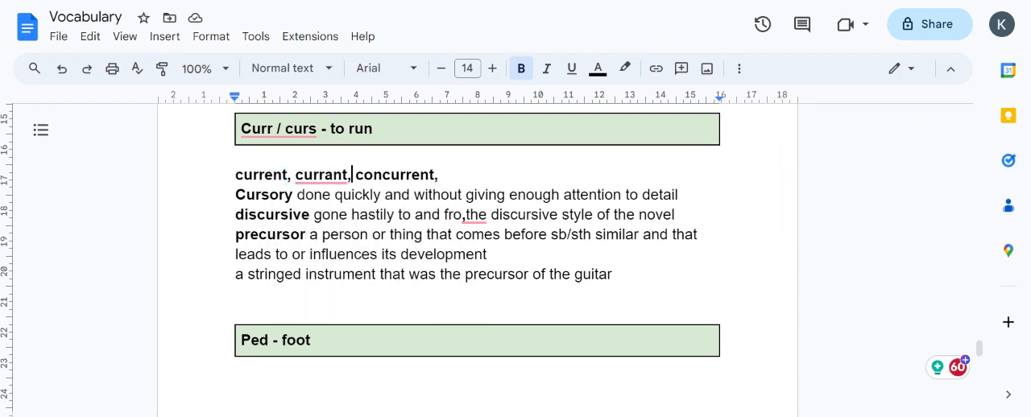
double_click(322, 174)
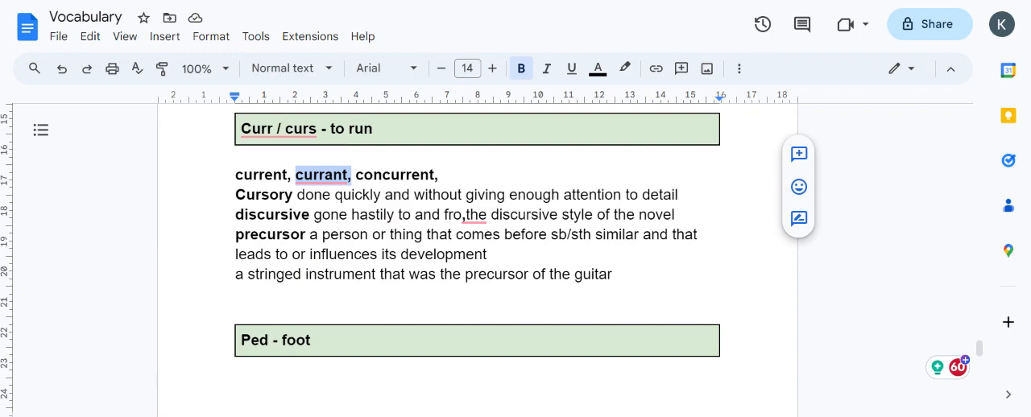
- Deselect currant and point into the discursive and guitar (precursor) example sentences
left_click(322, 174)
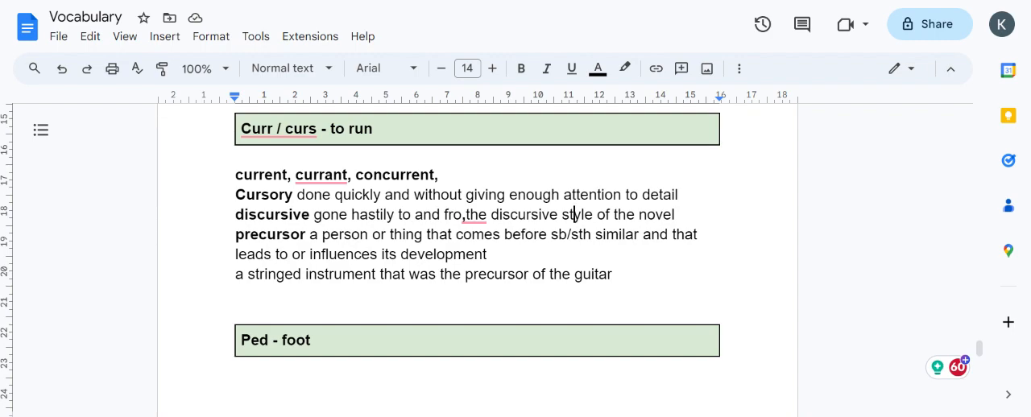
left_click(377, 274)
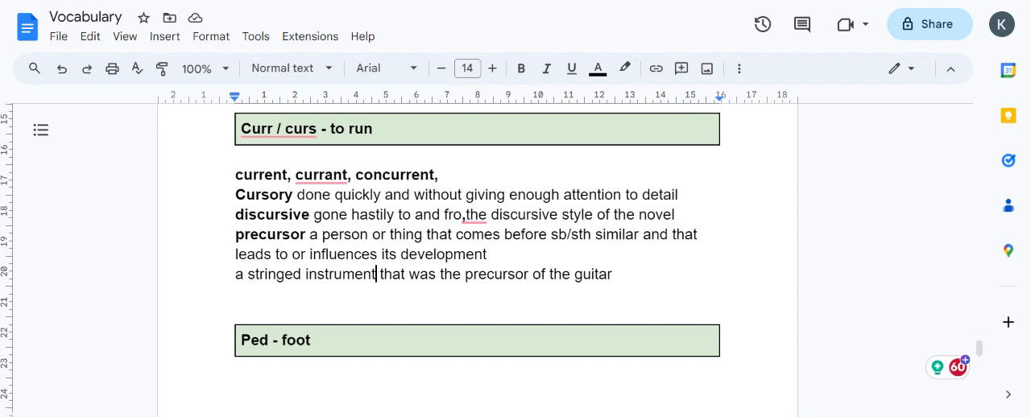
left_click(522, 67)
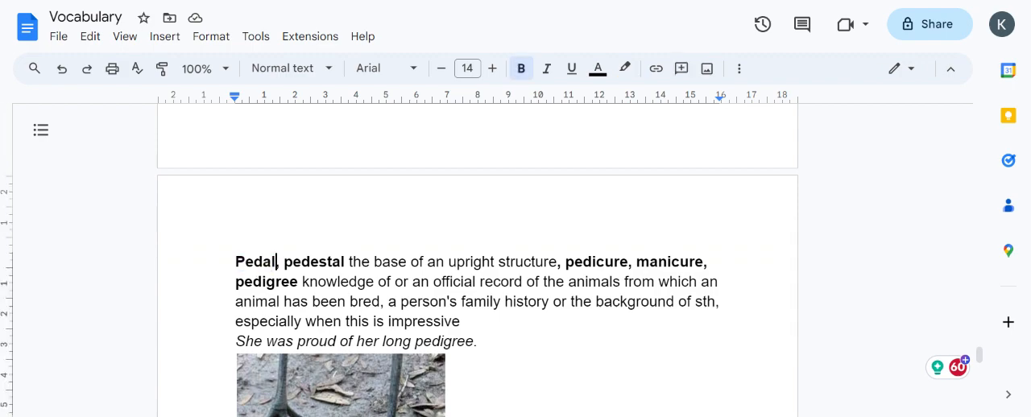
- Pick out pedestal, pedicure and manicure in turn in the Ped - foot entries
scroll("down", 3)
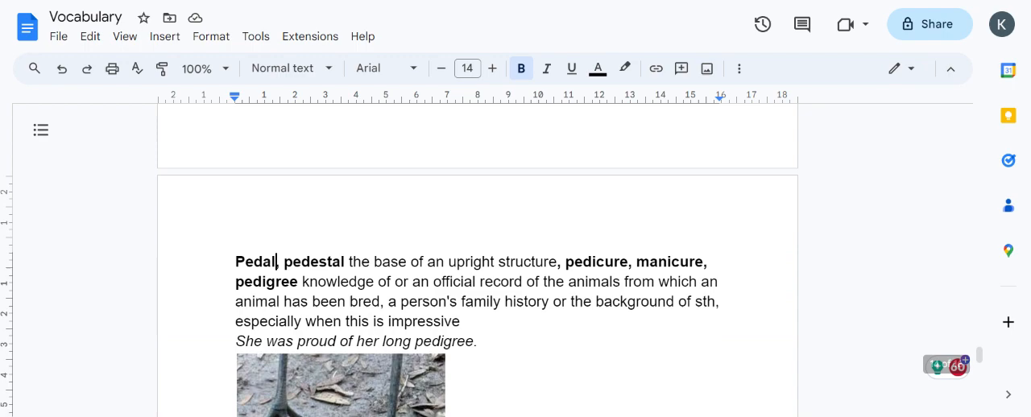
double_click(313, 260)
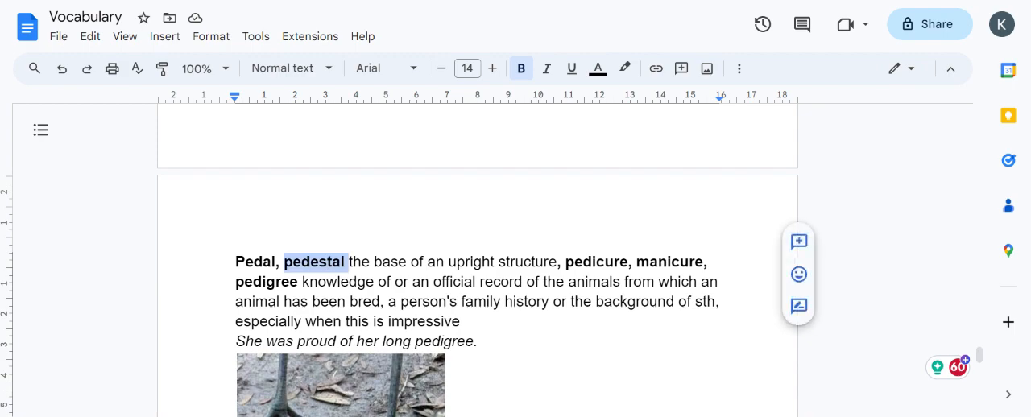
left_click(348, 261)
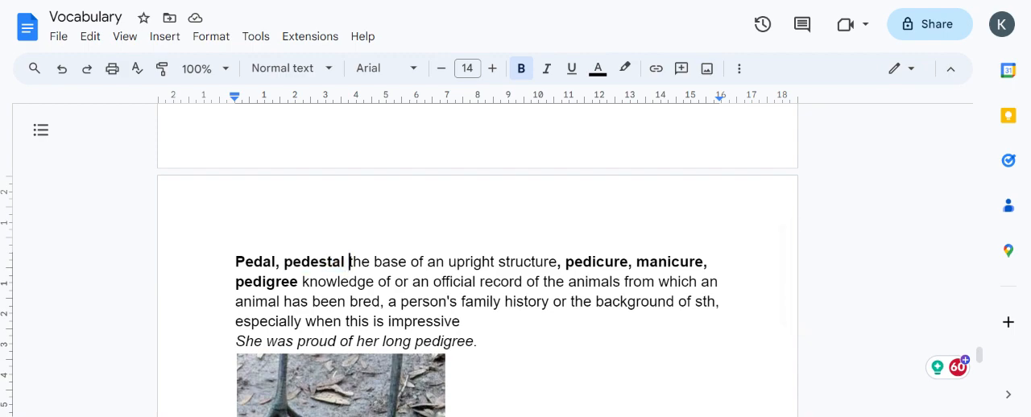
double_click(596, 261)
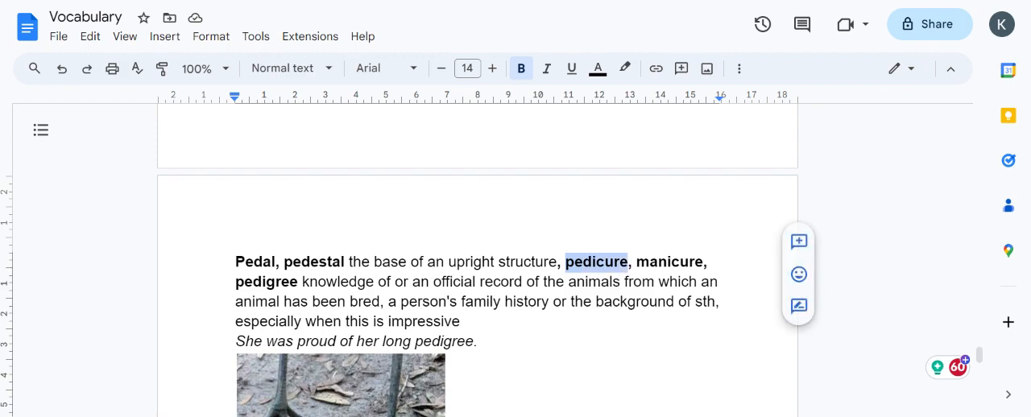
left_click(594, 261)
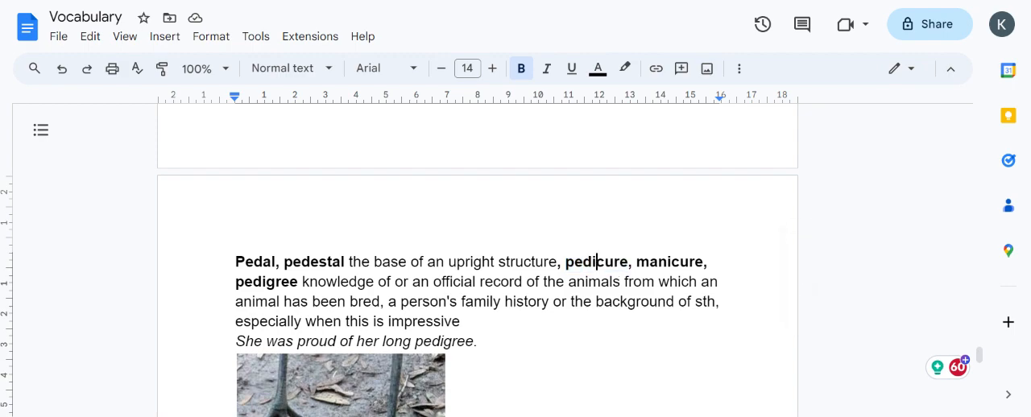
double_click(670, 261)
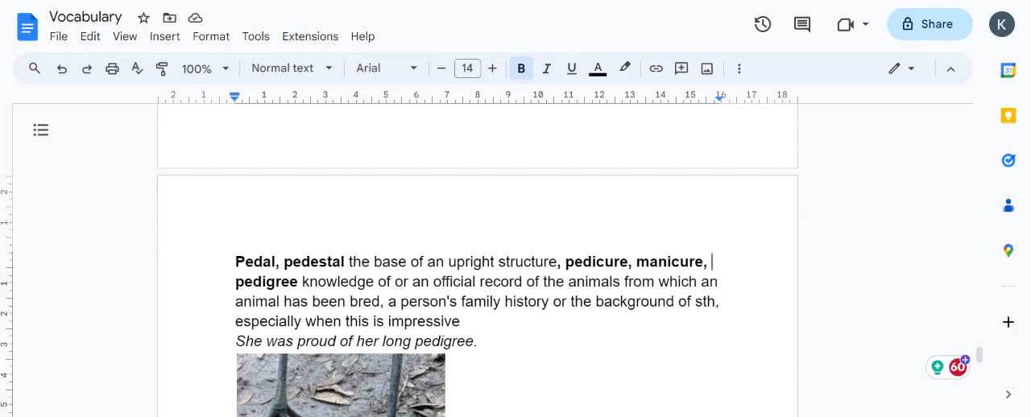
- Select the word "pedigree" in the Ped word list
double_click(266, 281)
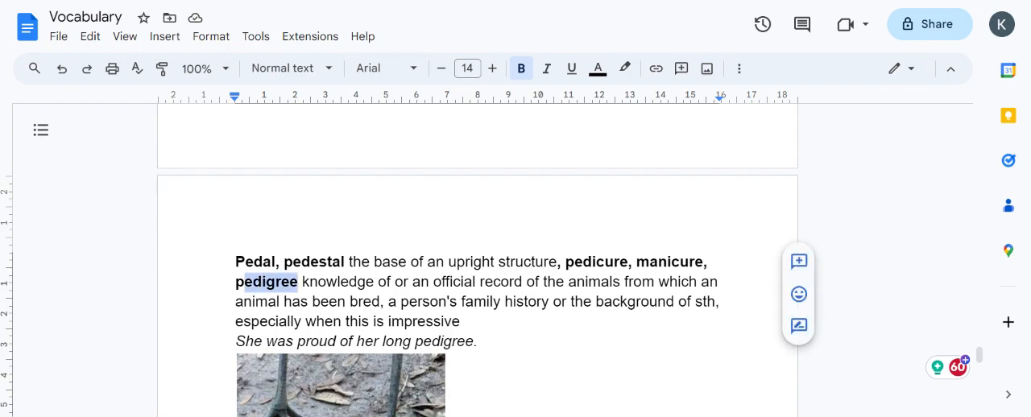
left_click(240, 261)
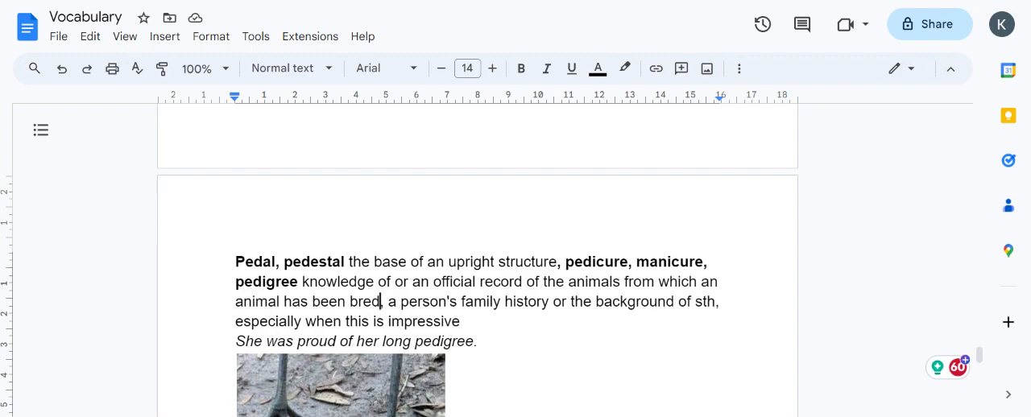
double_click(266, 282)
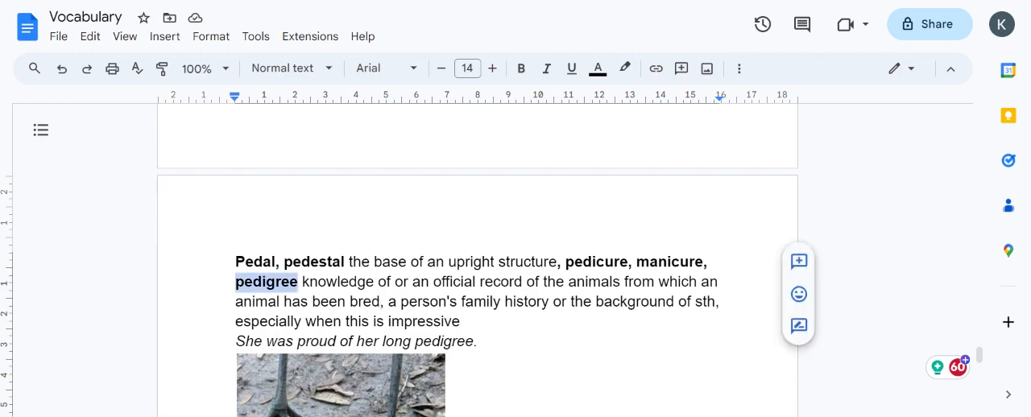
left_click(520, 67)
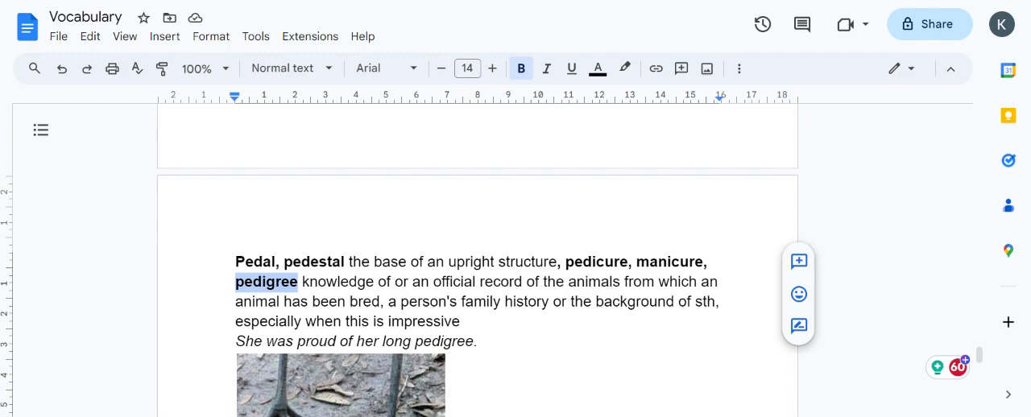
left_click(377, 301)
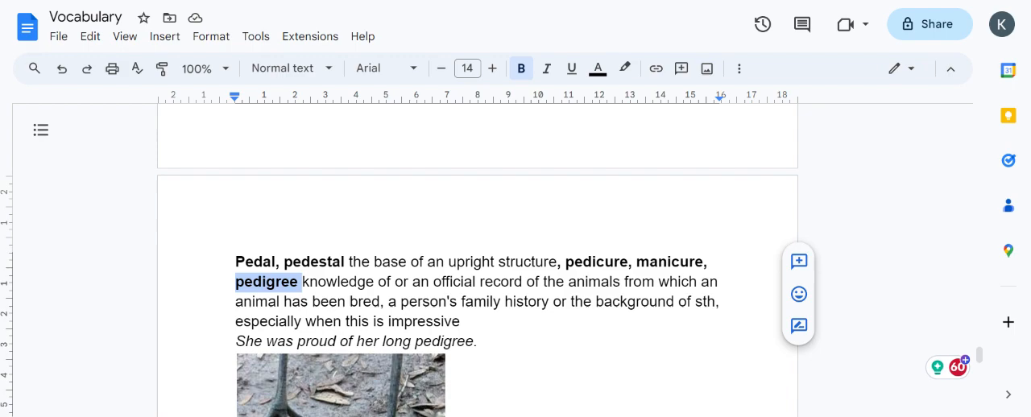
- Scroll past the bird-feet picture to the Impediment and pedestrian lines and the Flect heading
scroll("down", 3)
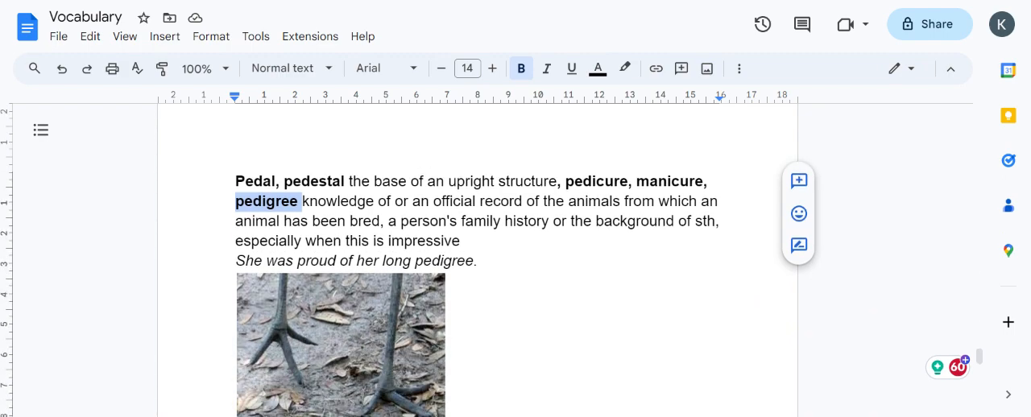
mouse_move(361, 348)
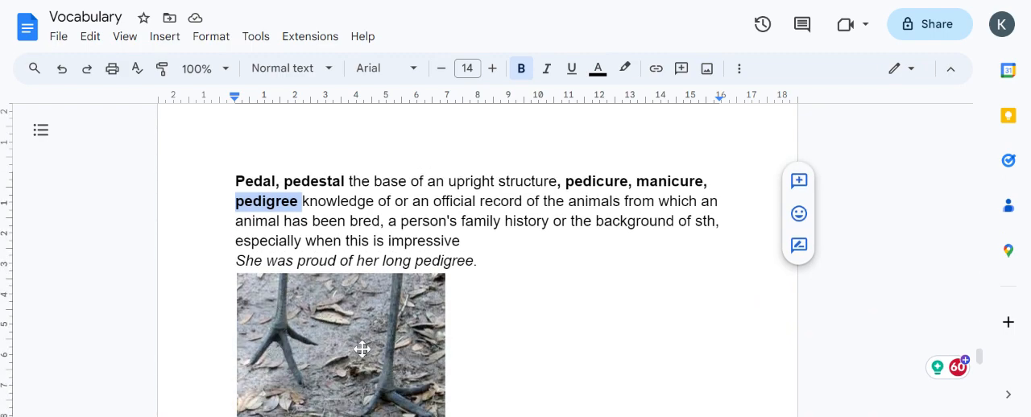
scroll("down", 3)
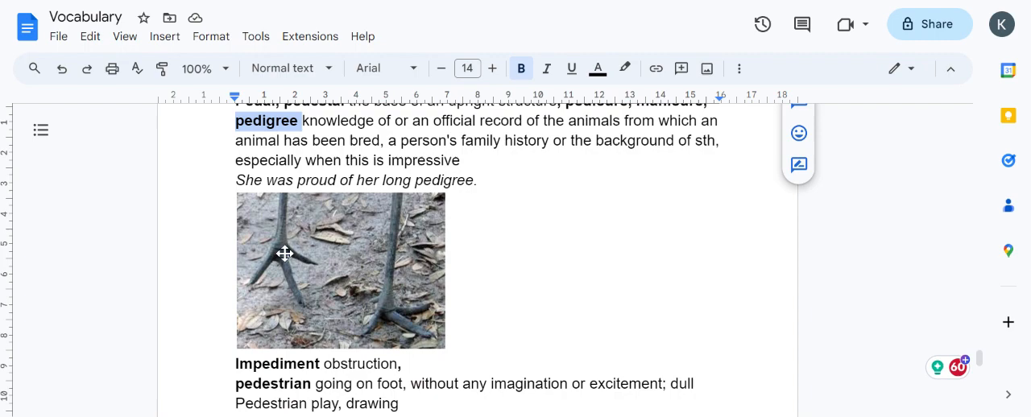
mouse_move(473, 339)
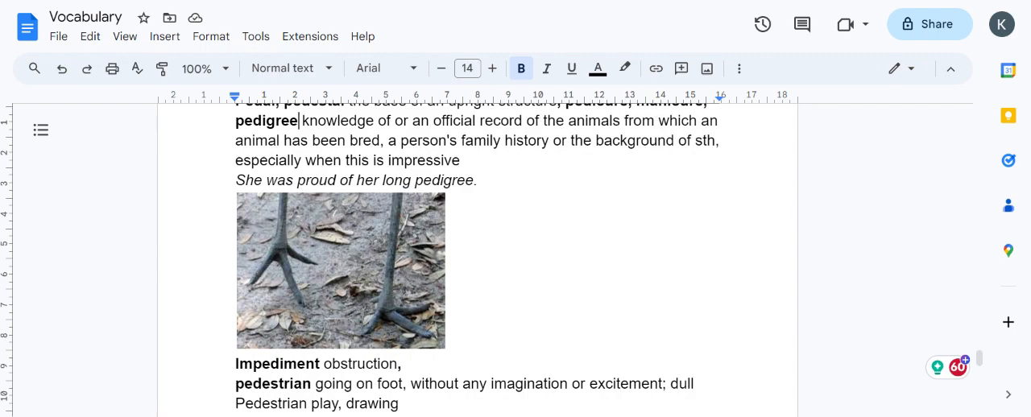
mouse_move(346, 219)
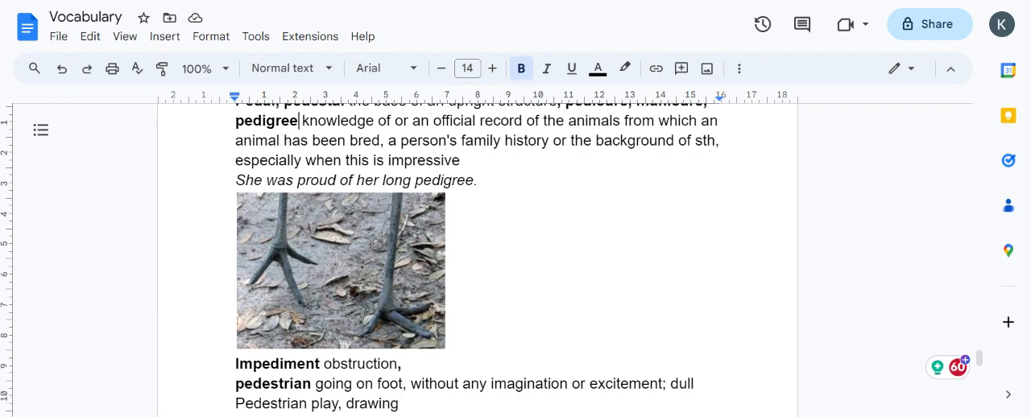
mouse_move(409, 282)
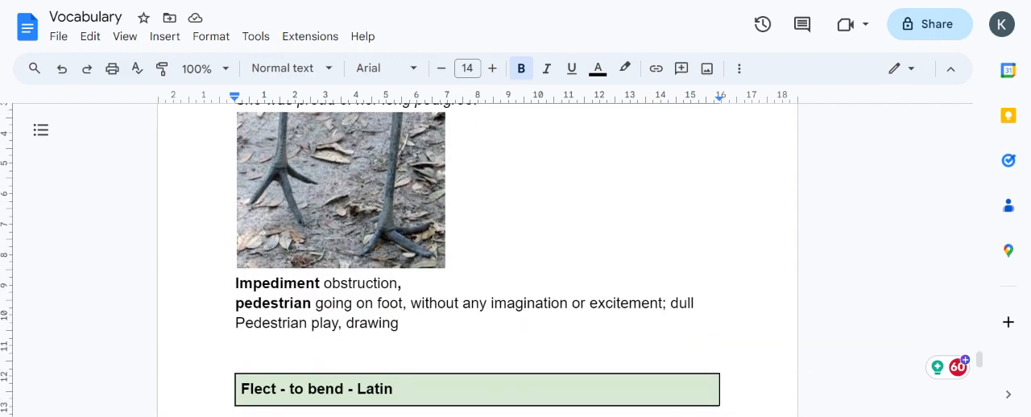
double_click(361, 284)
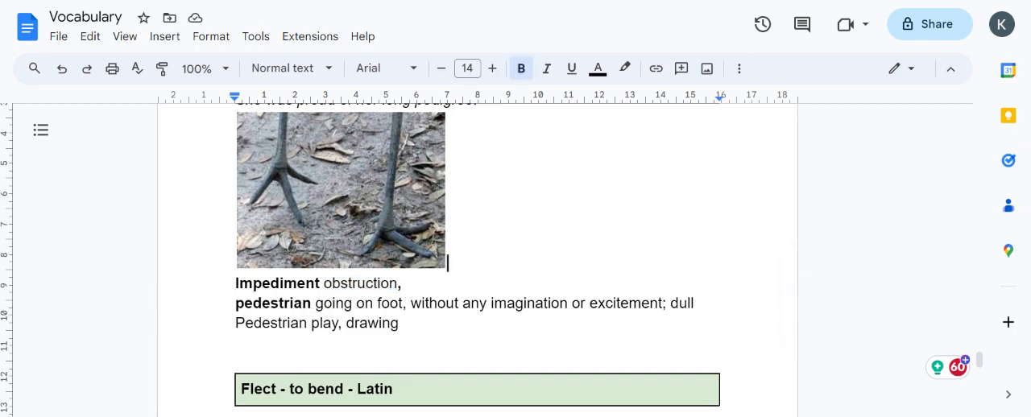
double_click(277, 283)
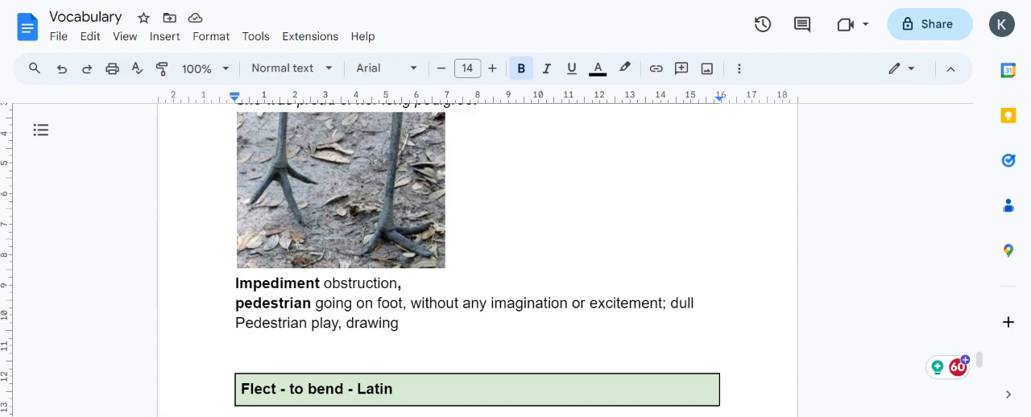
left_click_drag(316, 303, 389, 303)
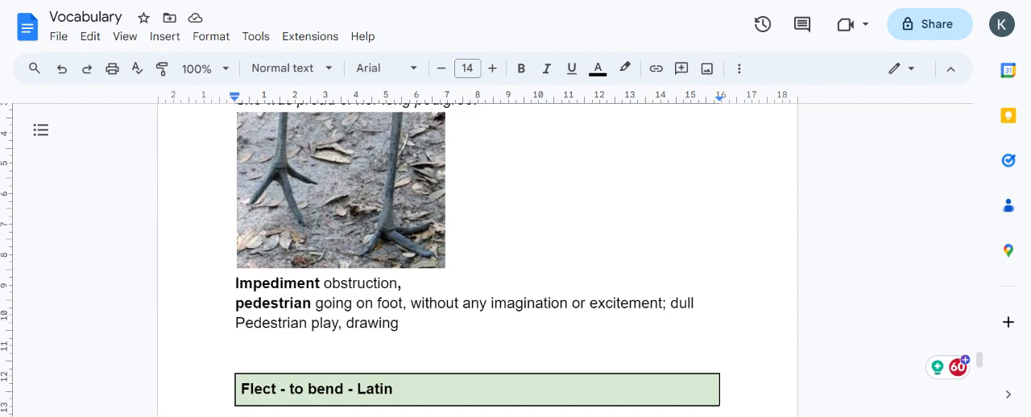
left_click_drag(235, 302, 406, 303)
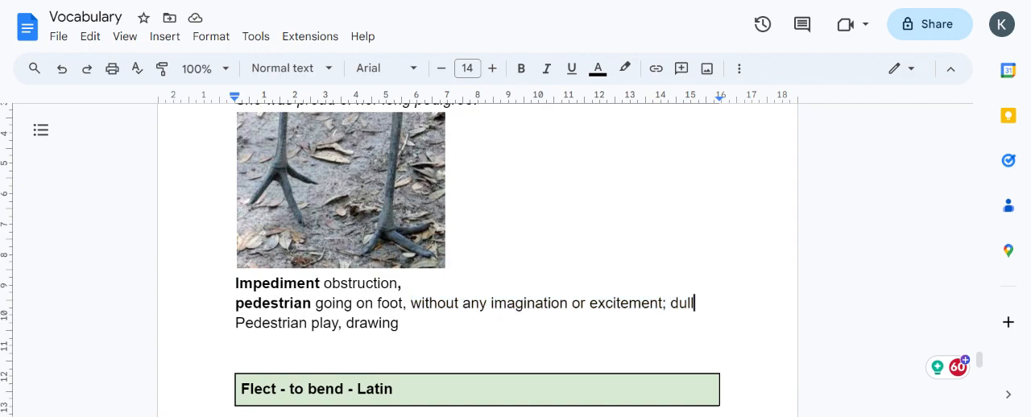
left_click(412, 303)
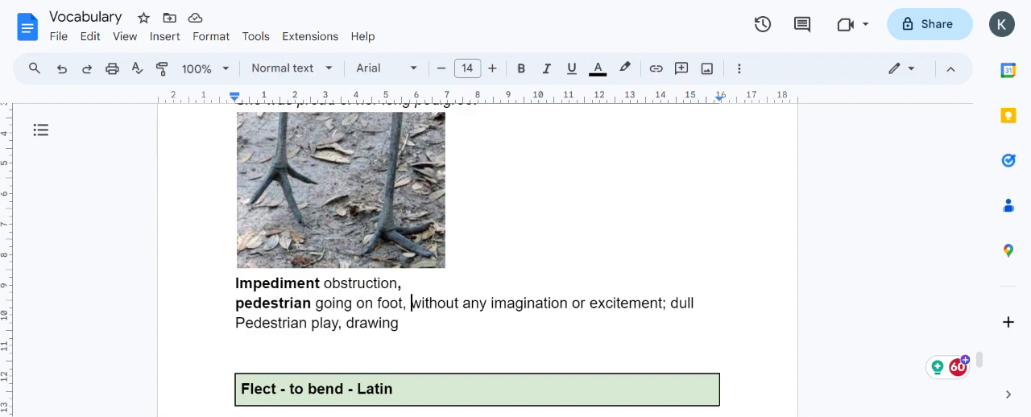
scroll("down", 3)
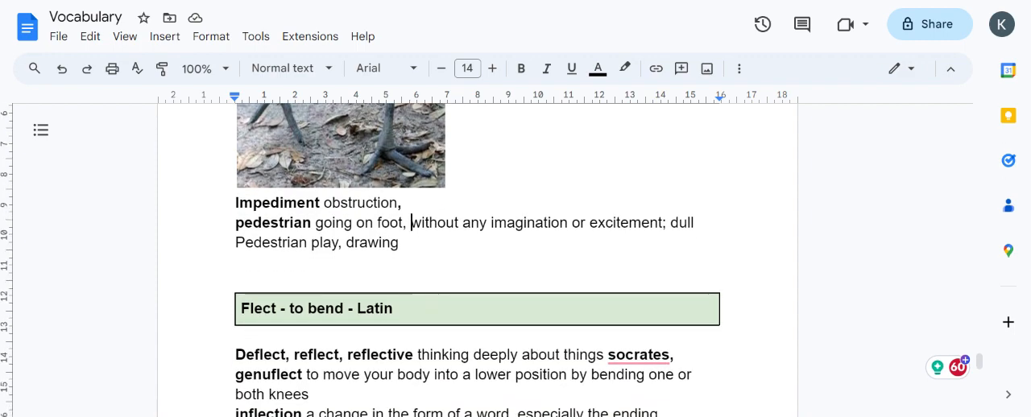
- Highlight Deflect, reflect and reflective in turn in the Flect - to bend entry
scroll("down", 3)
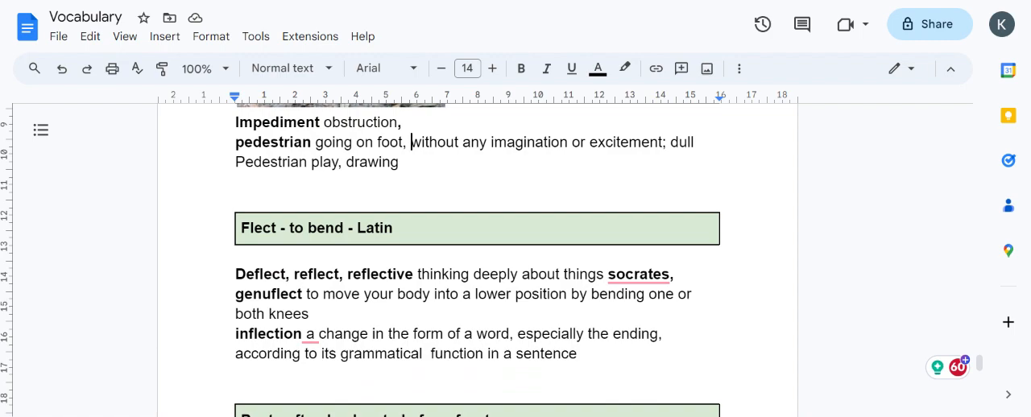
double_click(259, 274)
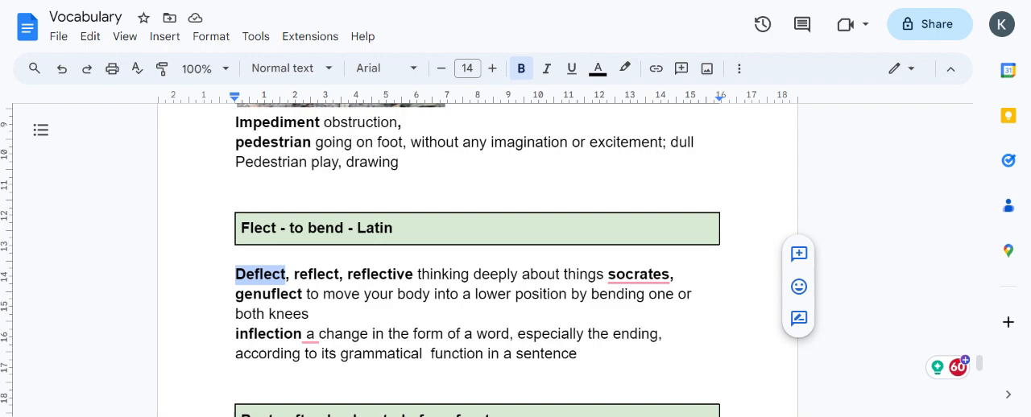
double_click(316, 274)
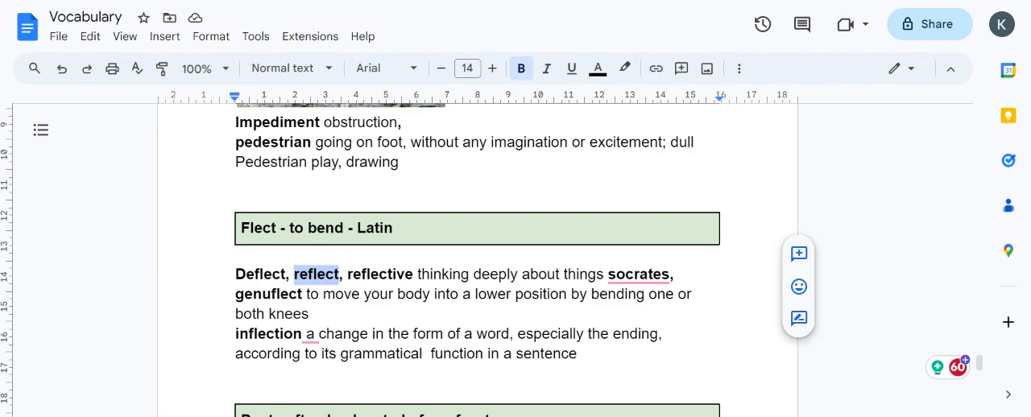
double_click(378, 274)
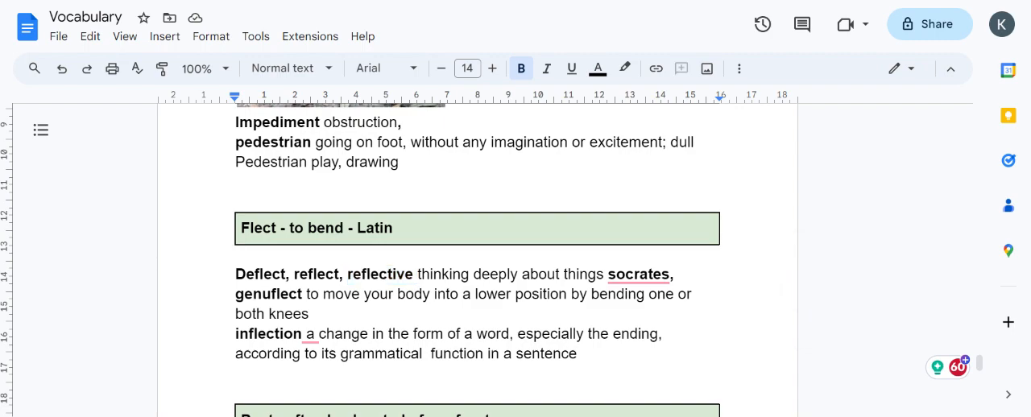
- Capitalize "socrates" to "Socrates" in the reflective definition and mark it
double_click(377, 274)
type("S")
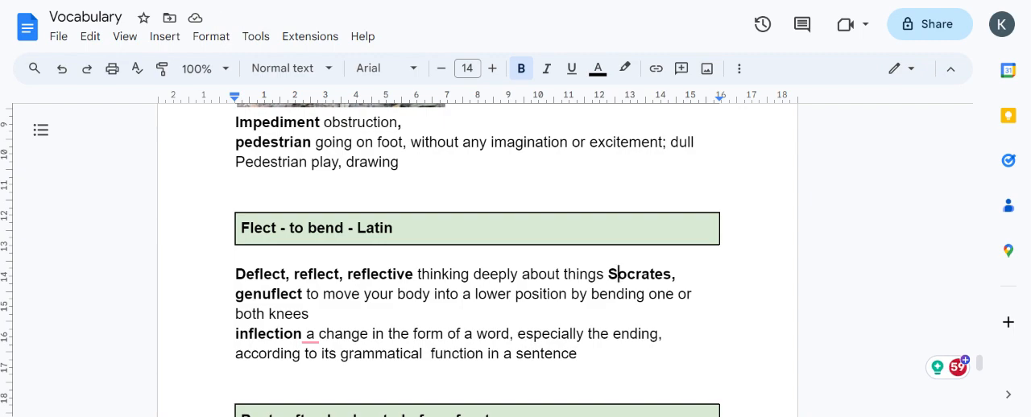
double_click(267, 293)
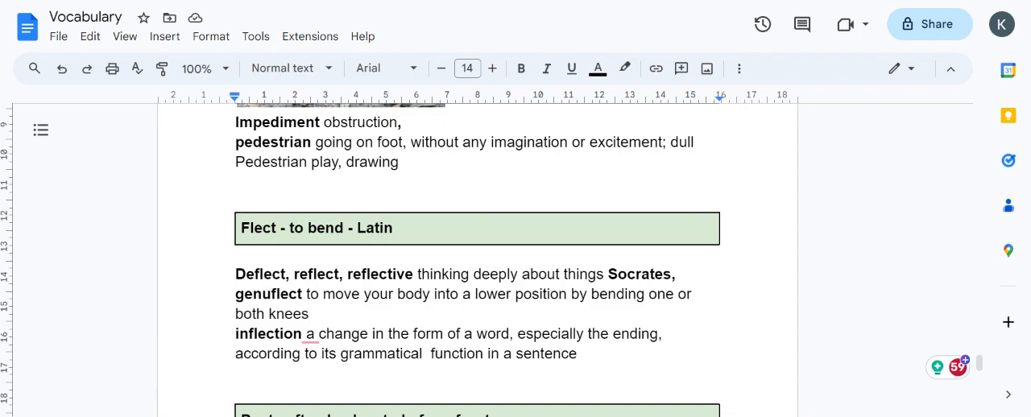
left_click(302, 333)
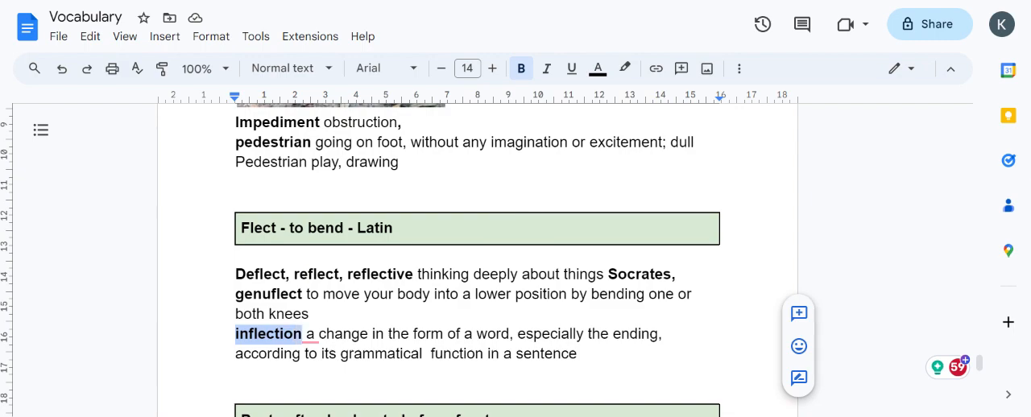
scroll("down", 3)
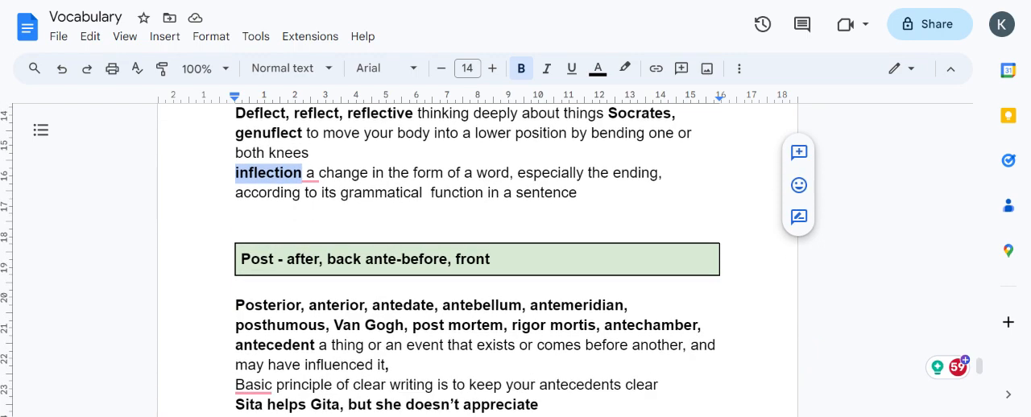
scroll("down", 3)
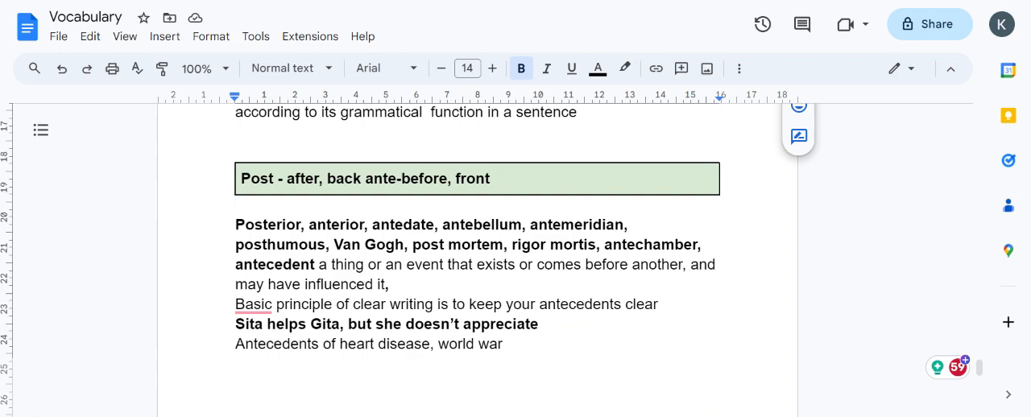
double_click(268, 225)
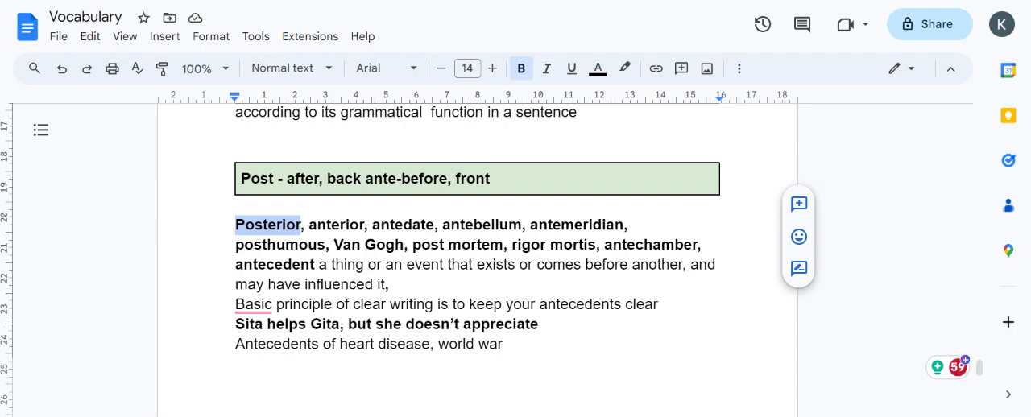
double_click(335, 225)
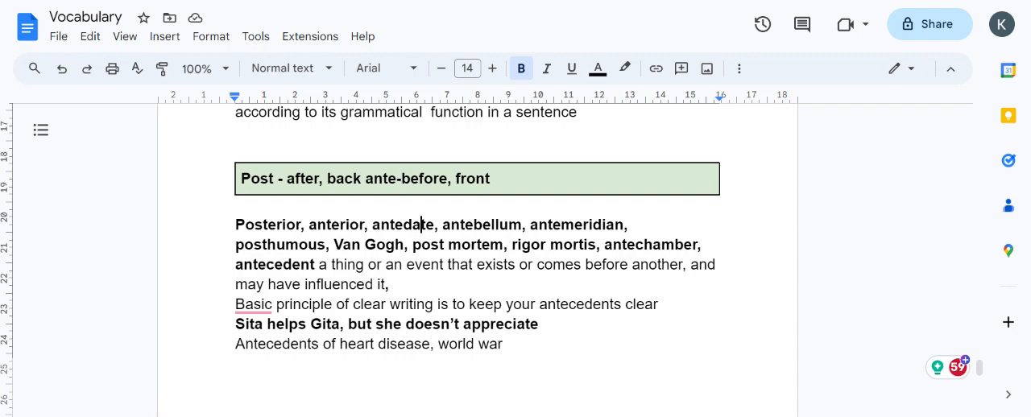
double_click(403, 224)
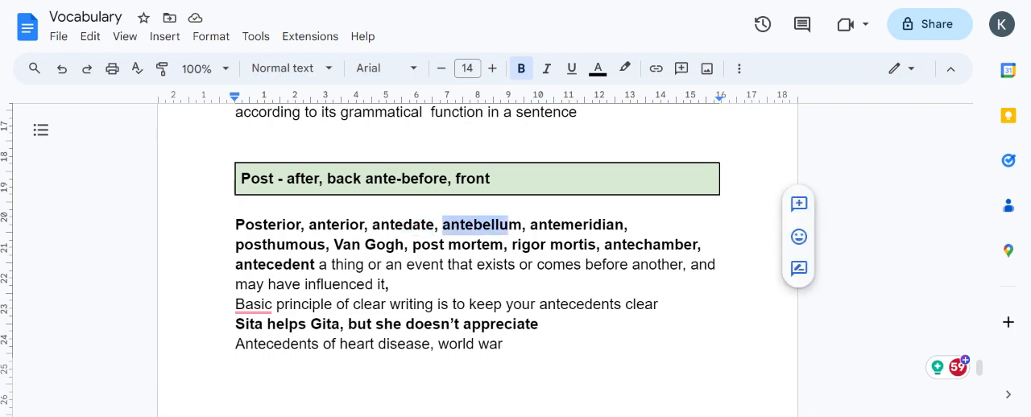
left_click_drag(505, 224, 523, 223)
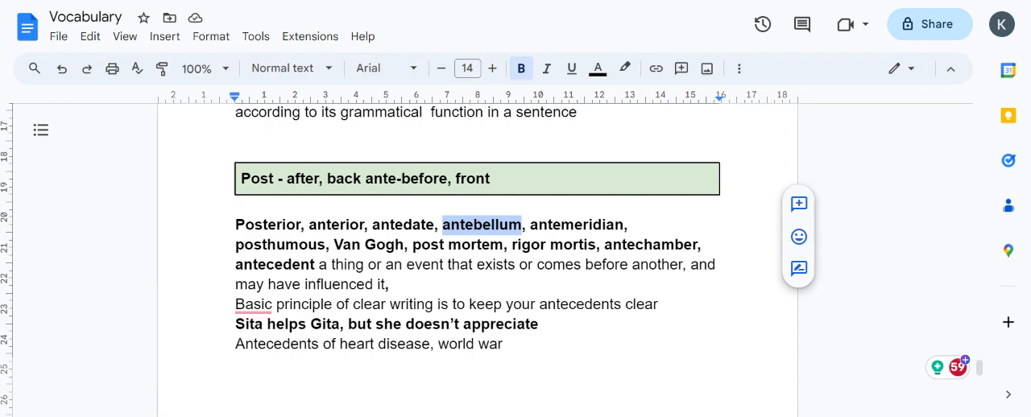
double_click(577, 225)
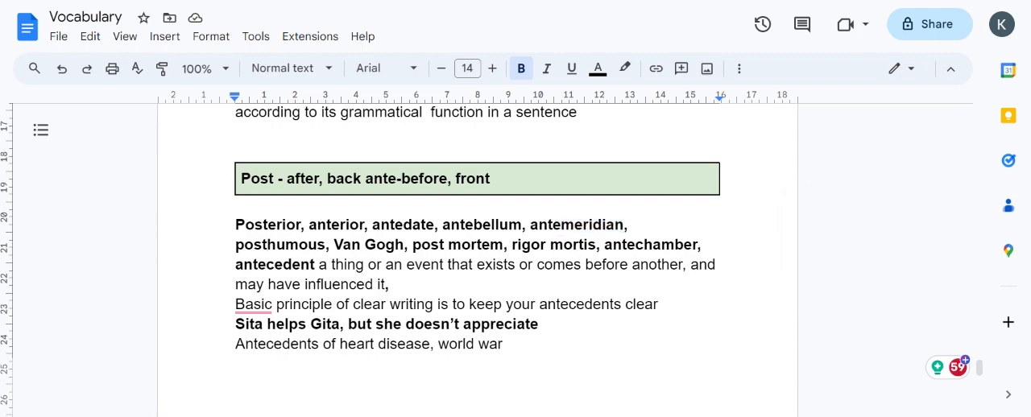
double_click(280, 244)
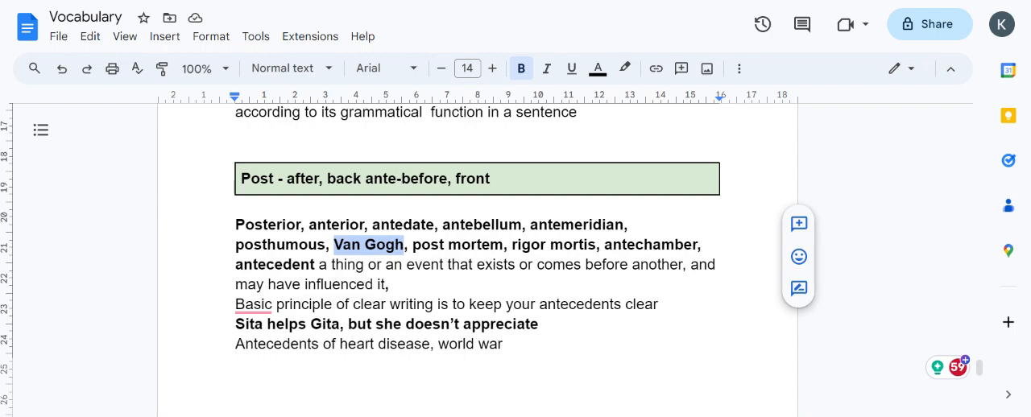
double_click(457, 245)
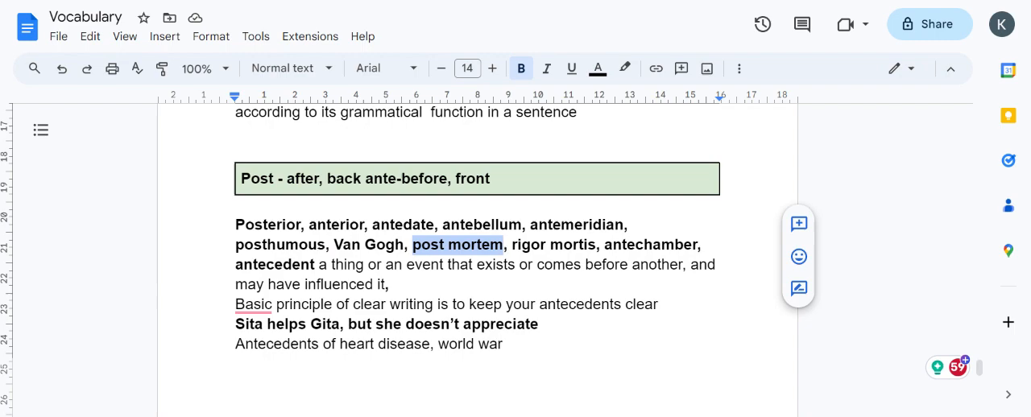
left_click(459, 245)
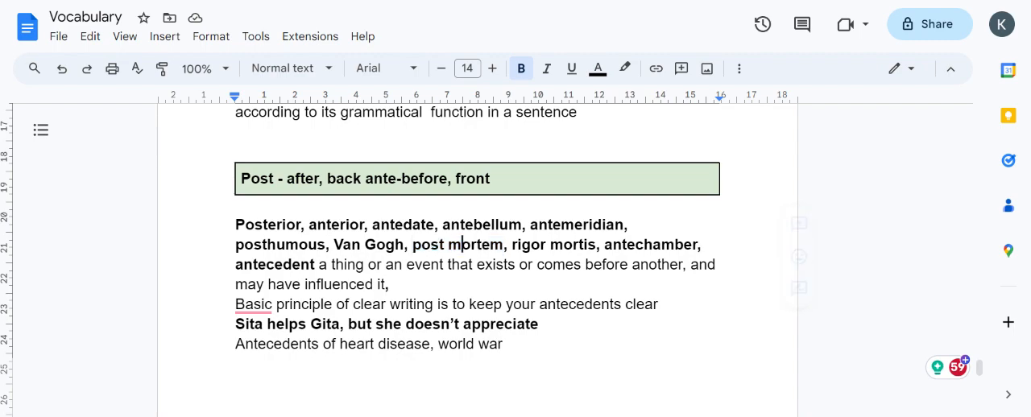
double_click(473, 245)
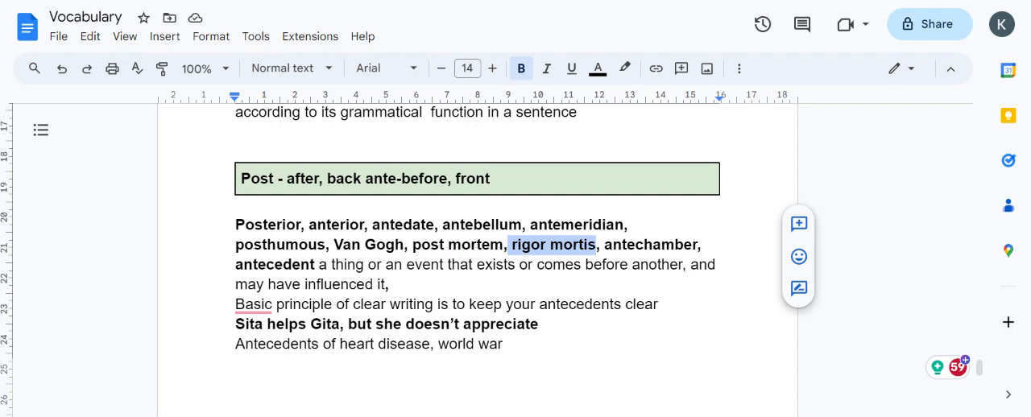
left_click(512, 245)
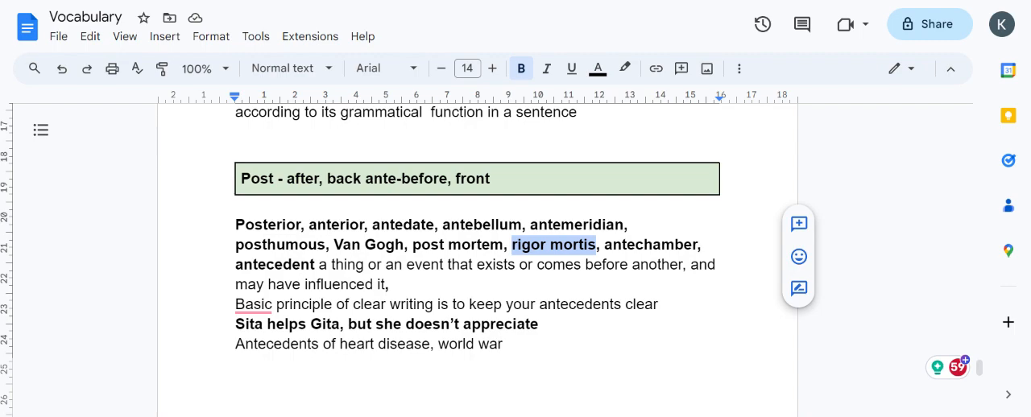
double_click(650, 244)
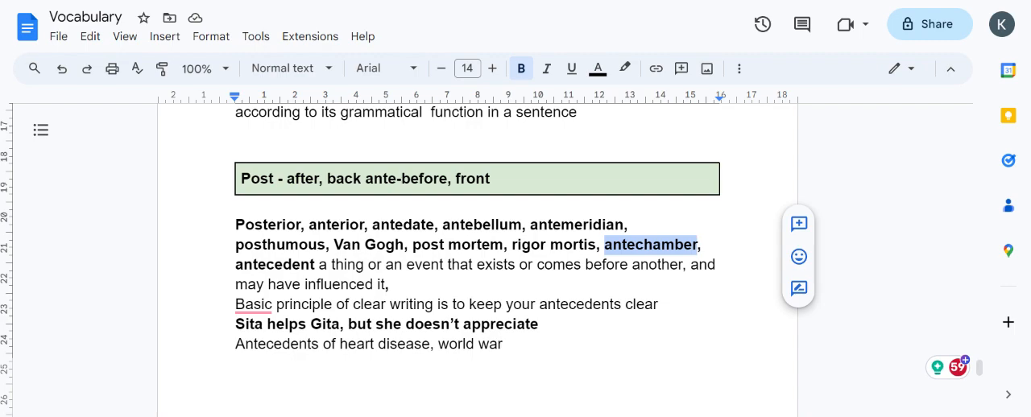
left_click(262, 264)
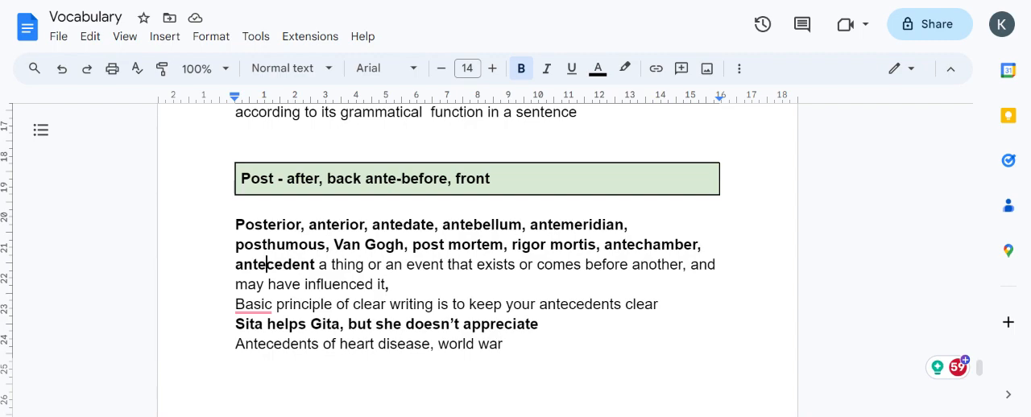
double_click(274, 264)
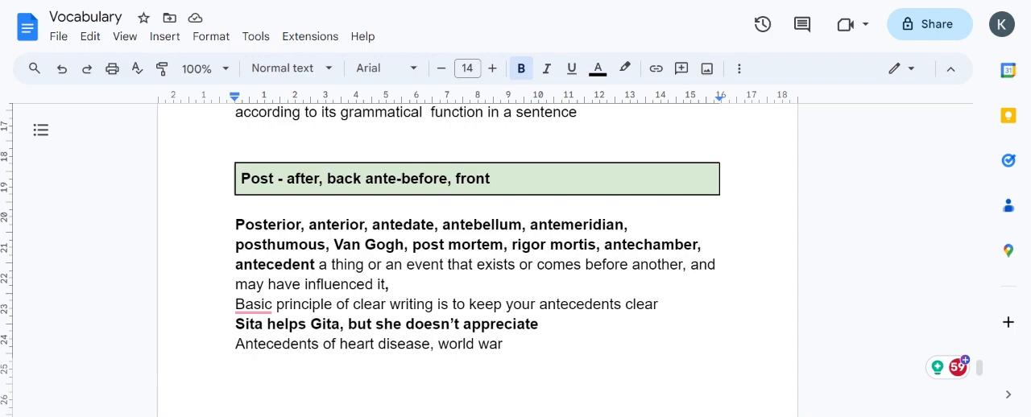
left_click_drag(235, 304, 658, 304)
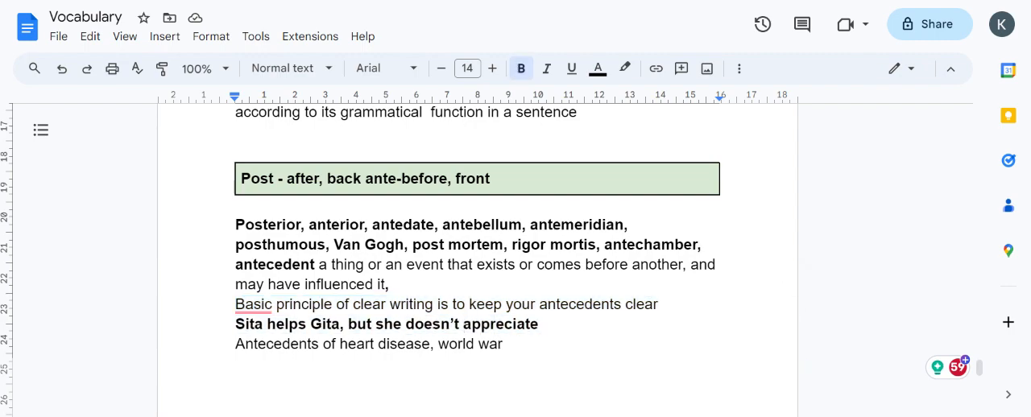
double_click(389, 324)
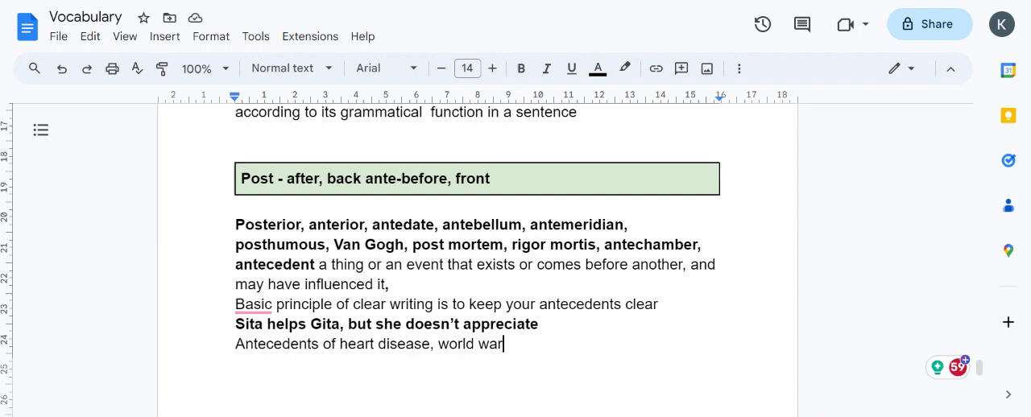
scroll("down", 3)
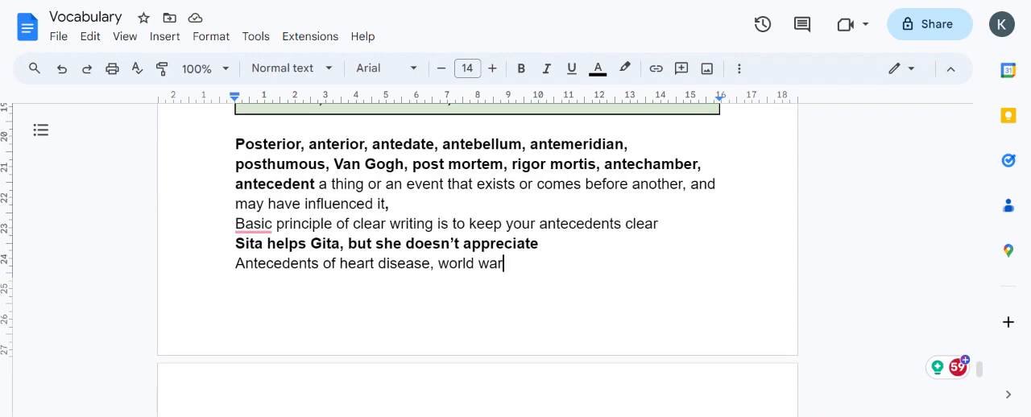